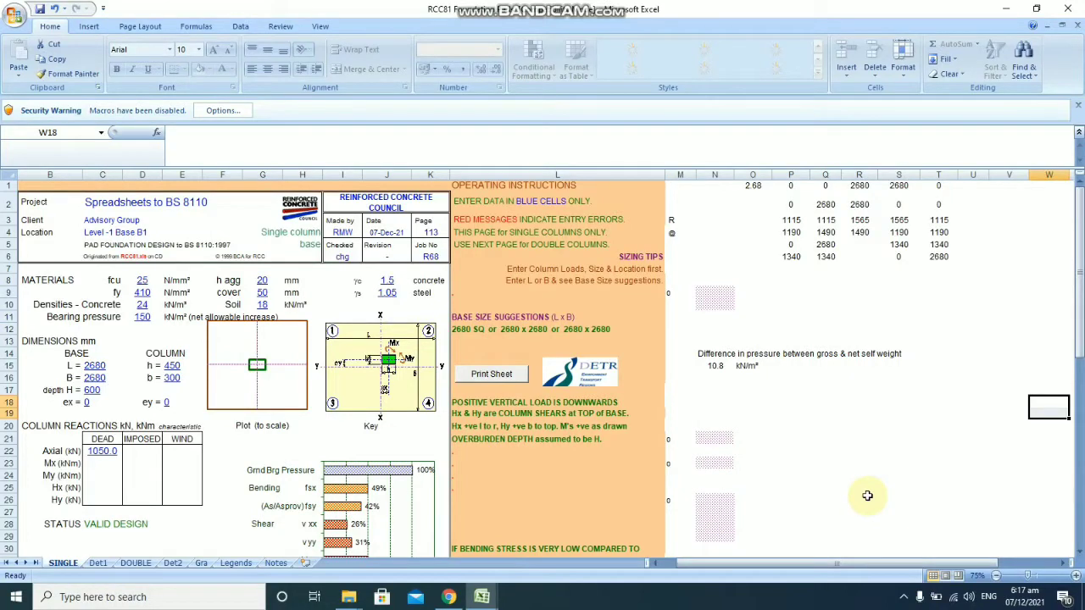
mouse_move(881, 423)
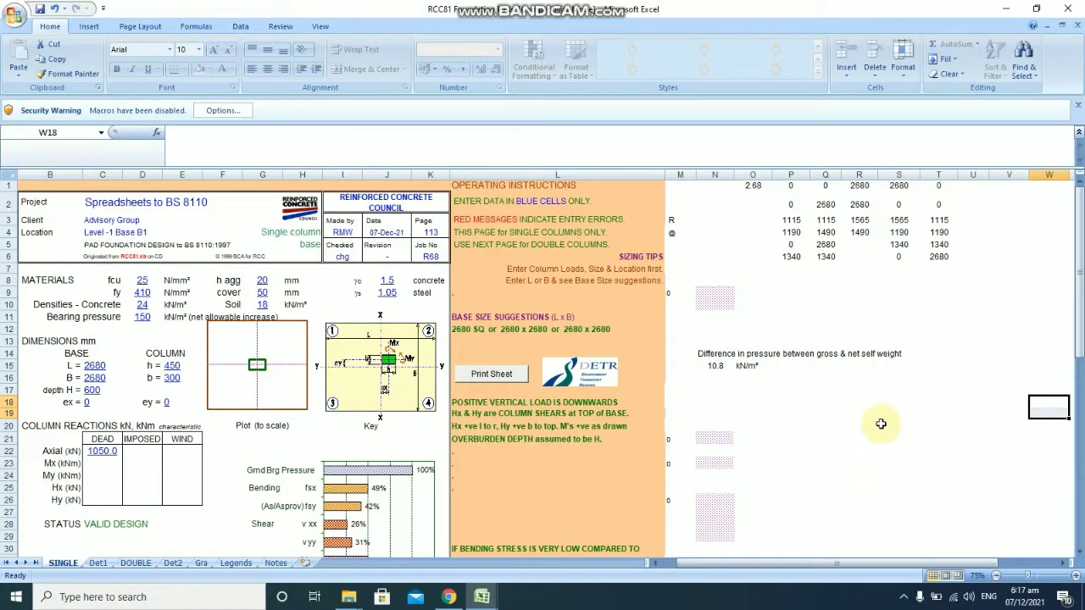
mouse_move(698, 125)
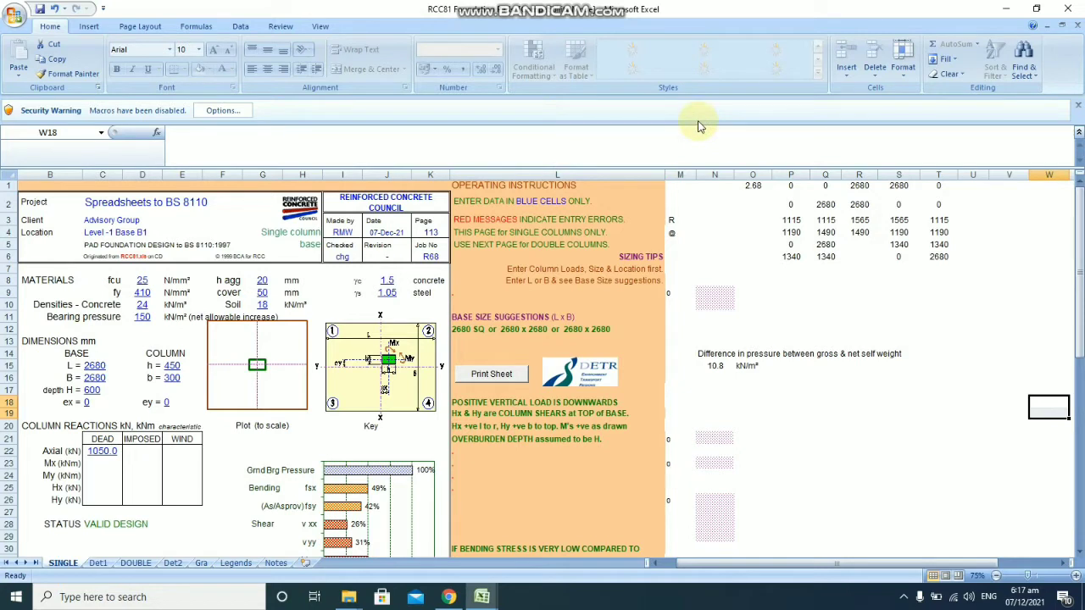
mouse_move(640, 156)
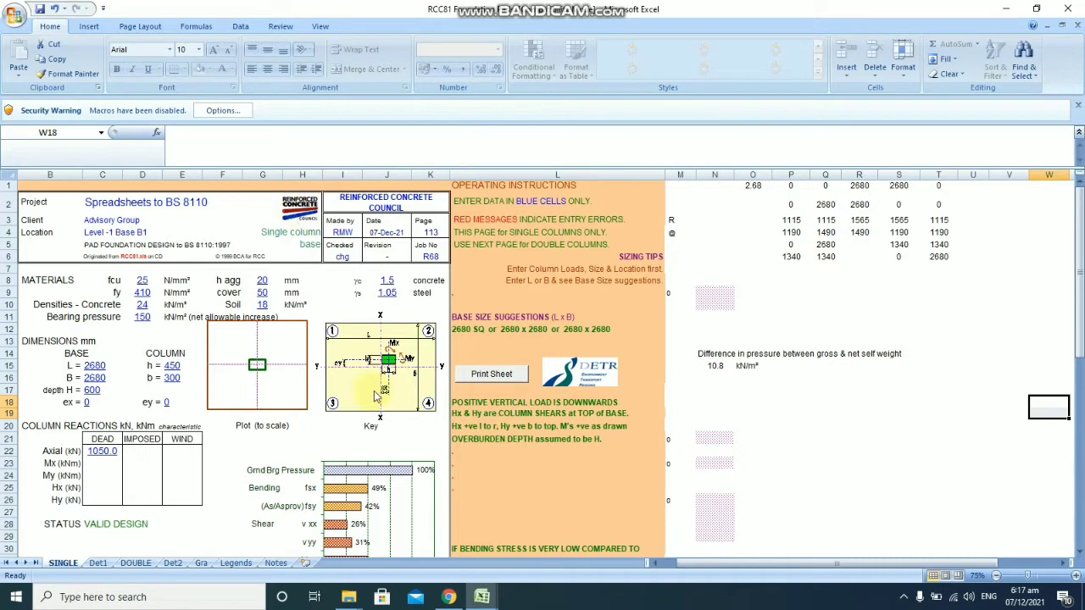
mouse_move(363, 283)
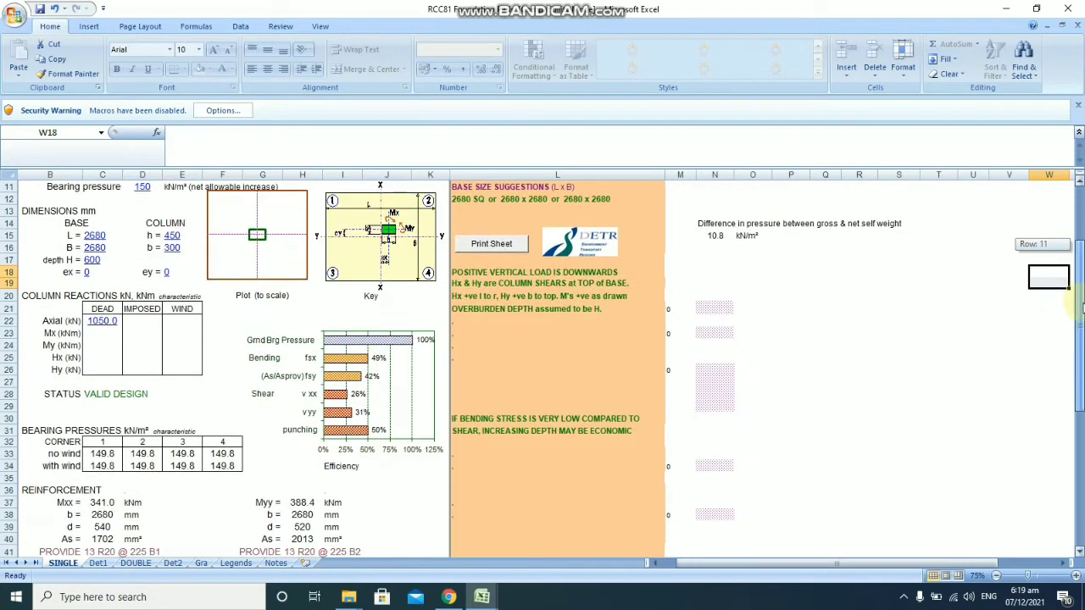
Step: Review the column load takedown workbook to find the suggested base dimensions
scroll("down", 3)
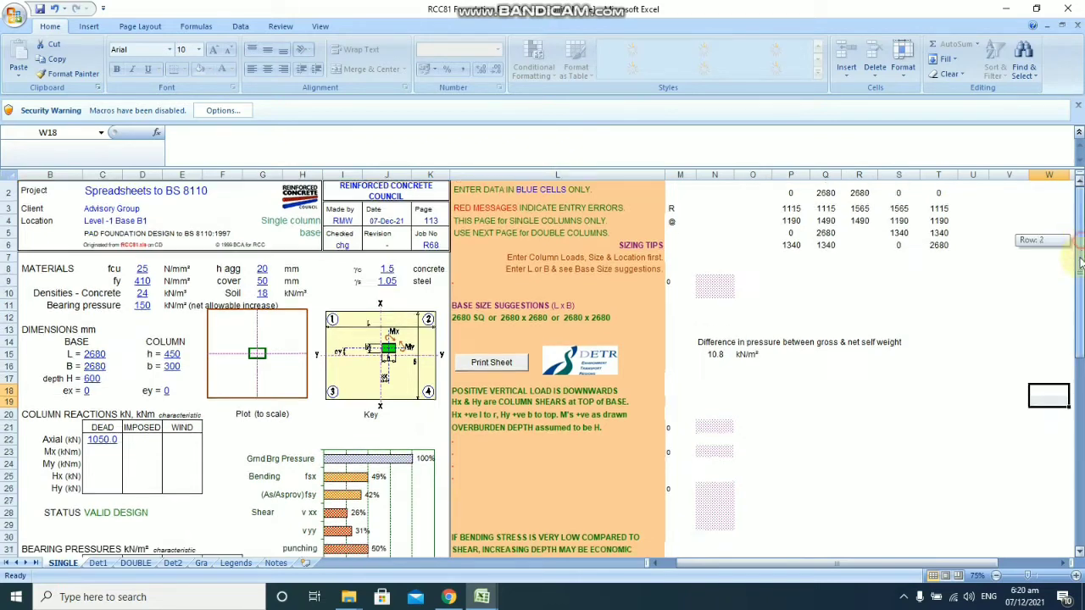
scroll("down", 3)
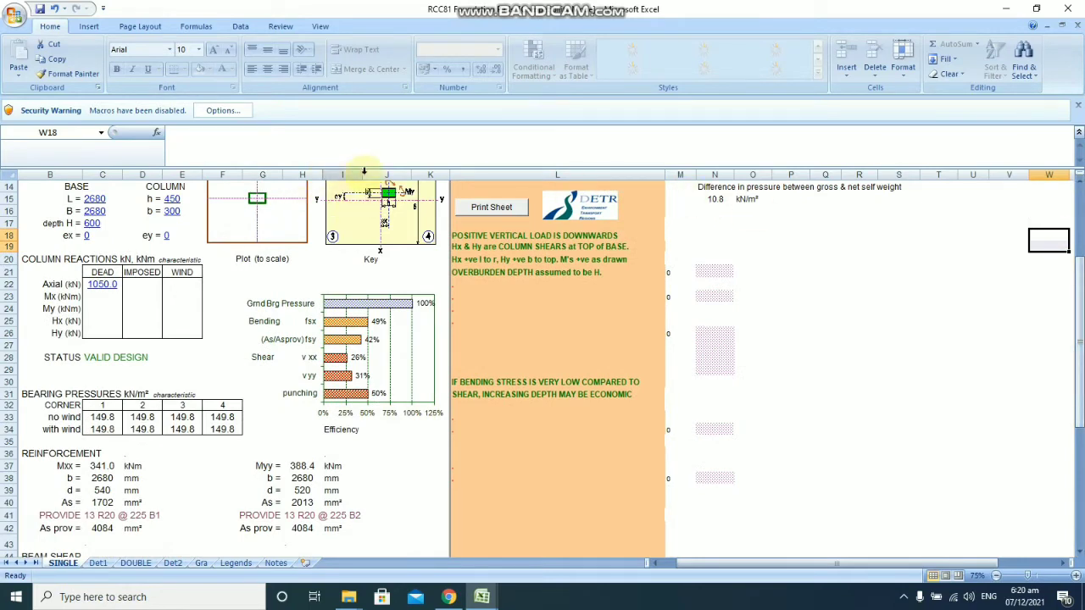
mouse_move(458, 224)
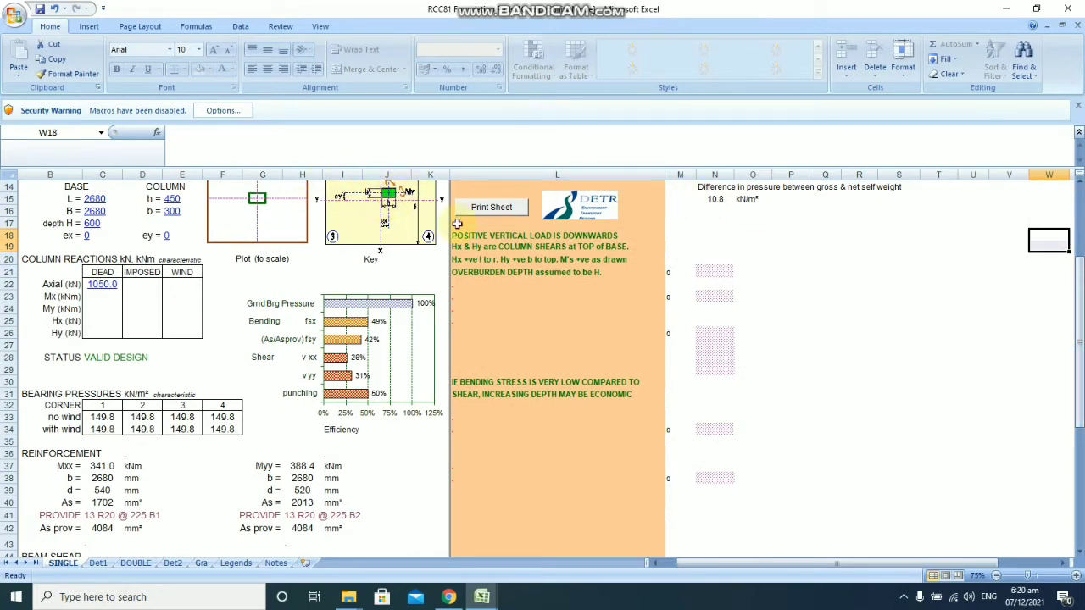
scroll("down", 3)
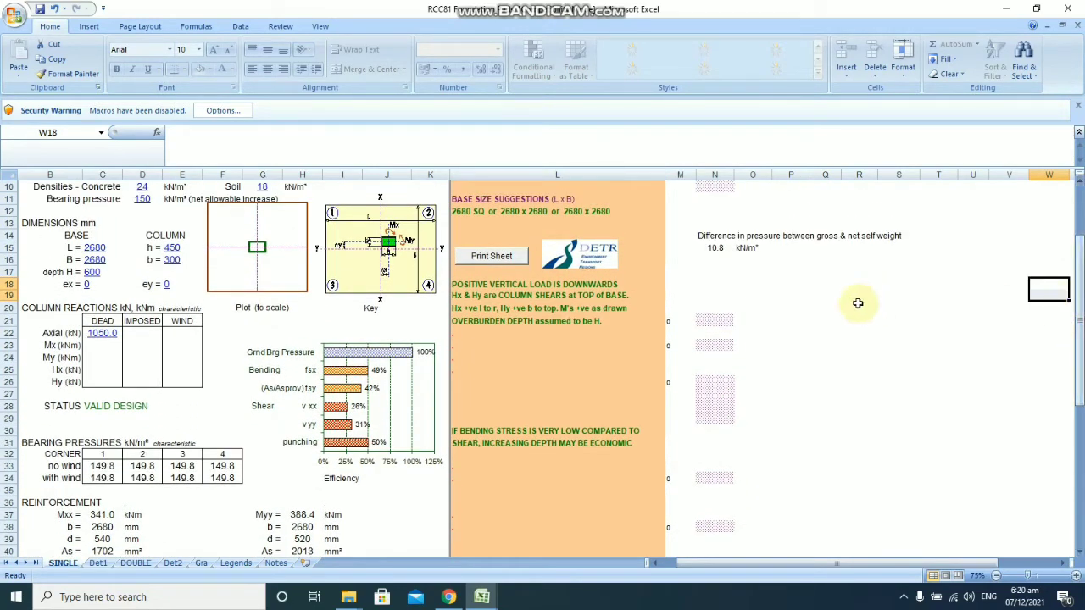
mouse_move(200, 424)
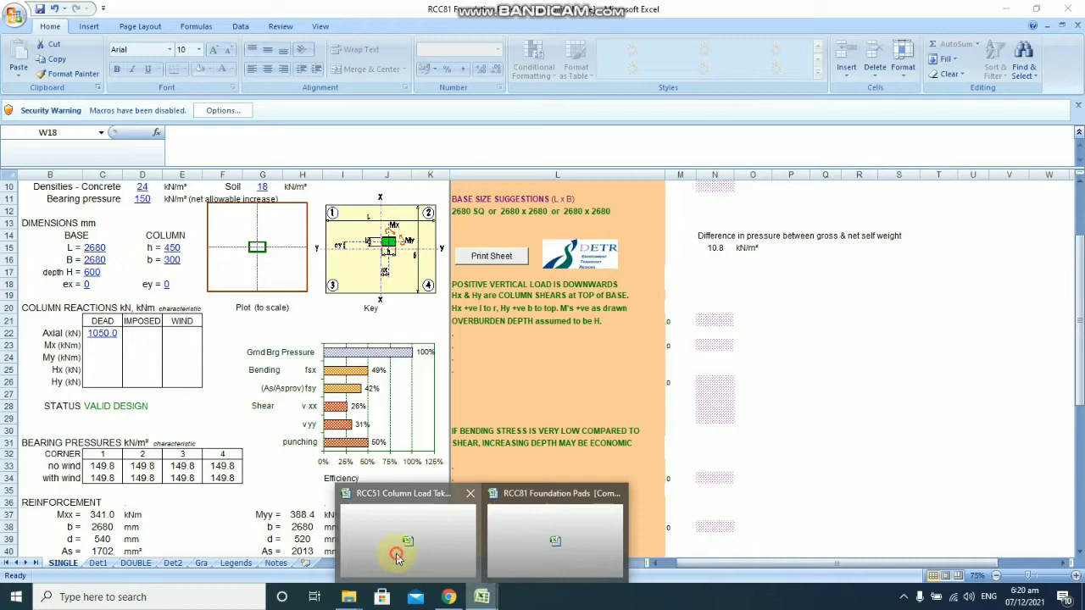
left_click(407, 539)
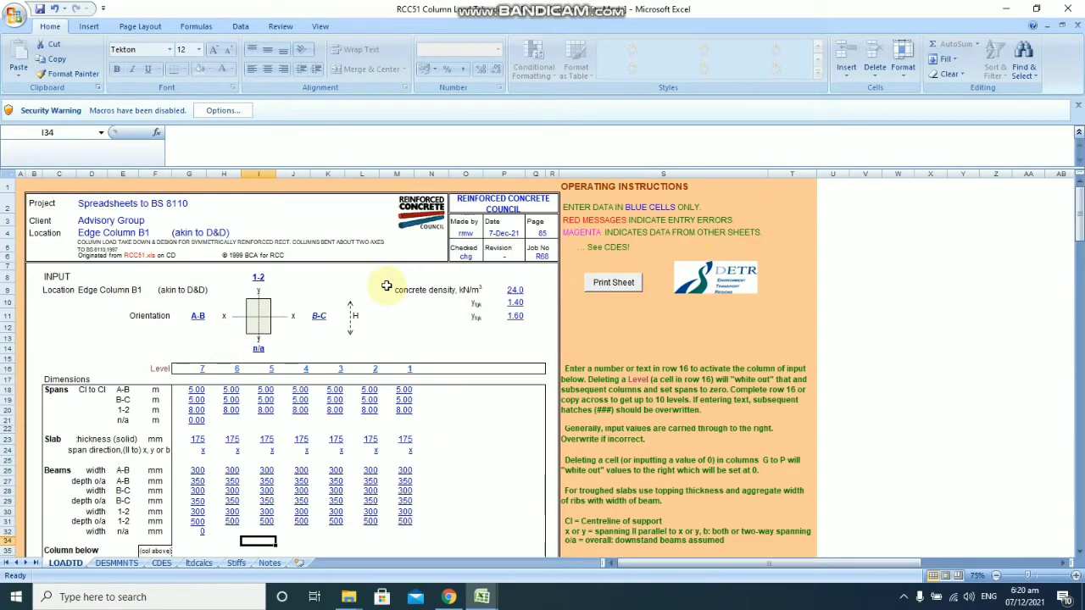
mouse_move(607, 257)
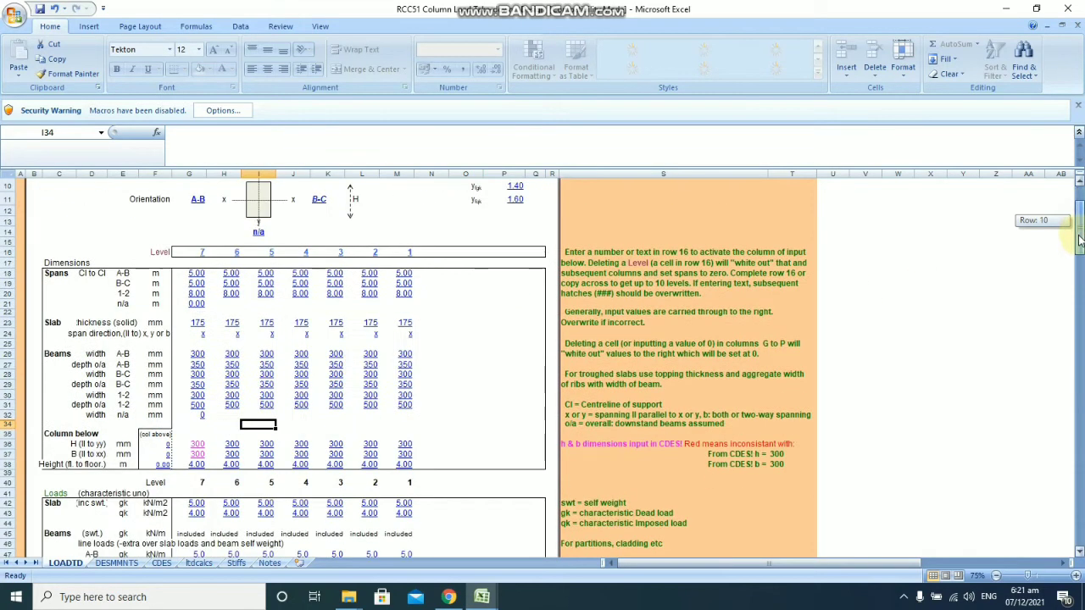
scroll("down", 3)
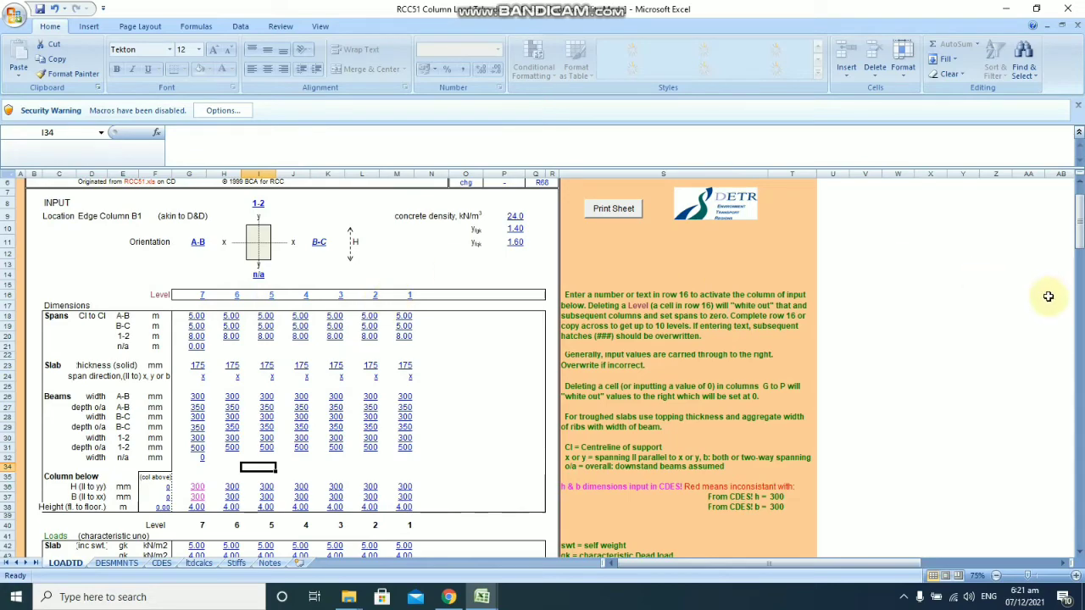
scroll("down", 3)
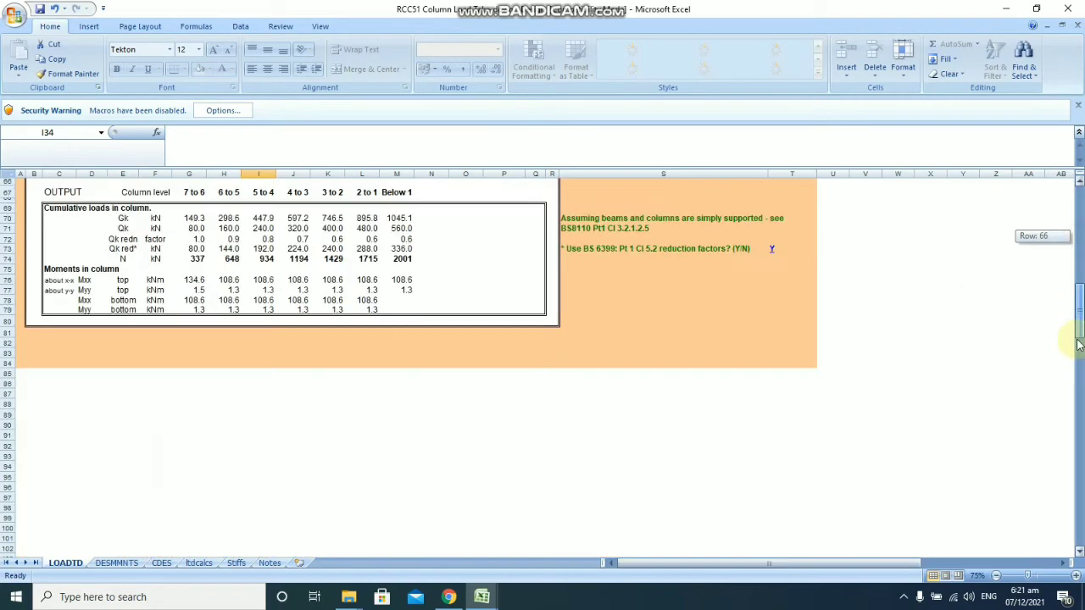
scroll("up", 3)
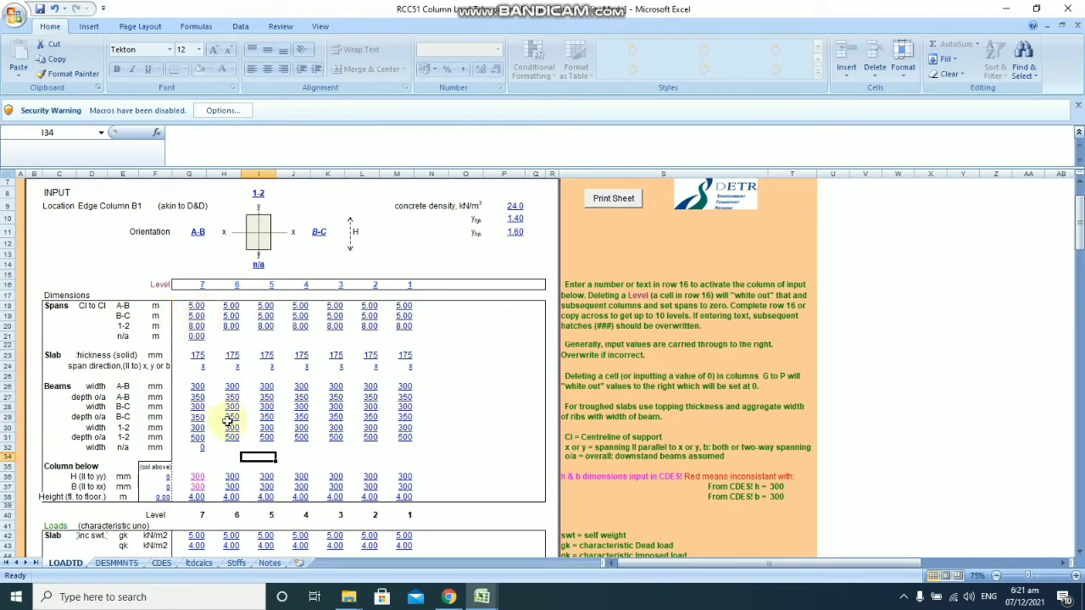
mouse_move(441, 375)
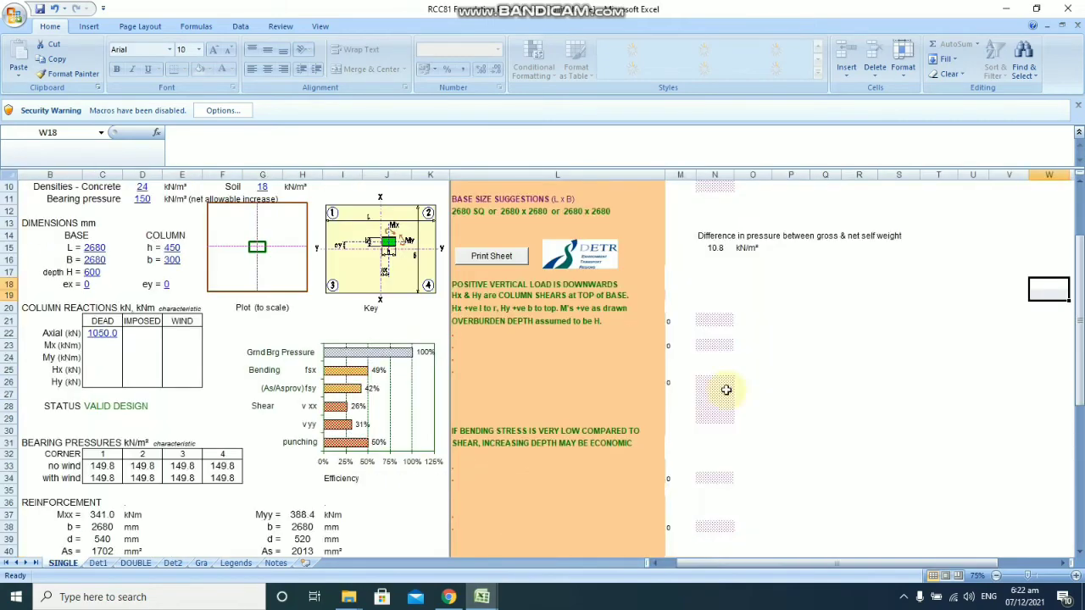
scroll("down", 3)
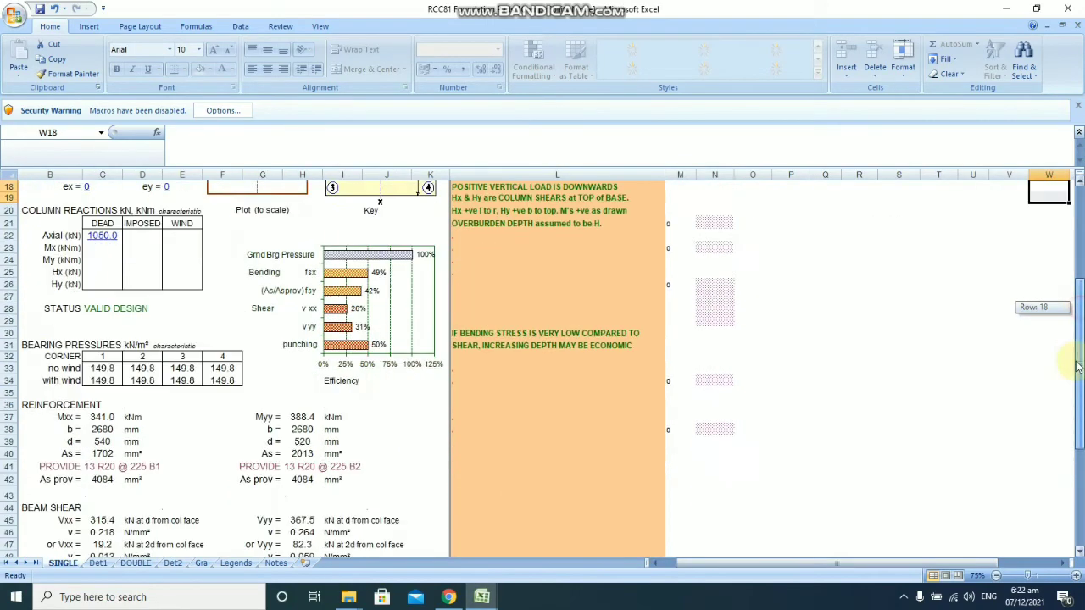
scroll("up", 3)
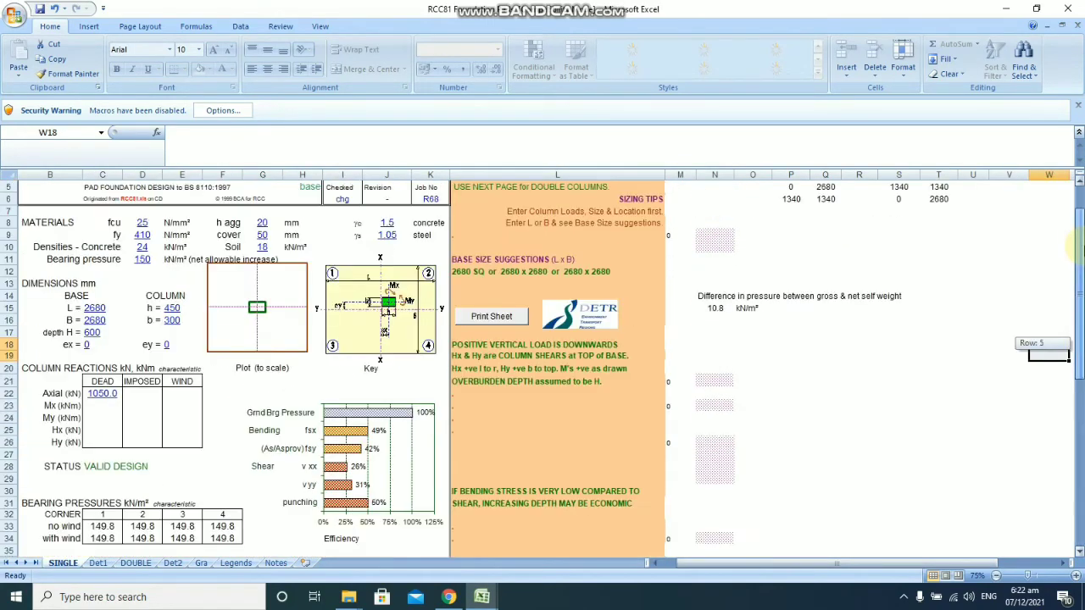
scroll("down", 3)
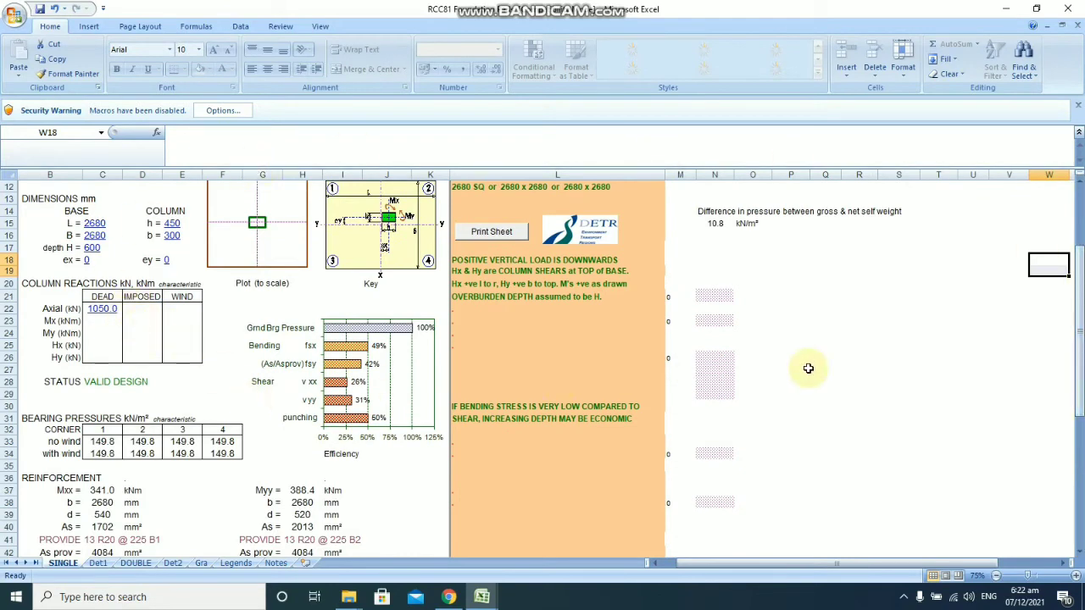
scroll("up", 3)
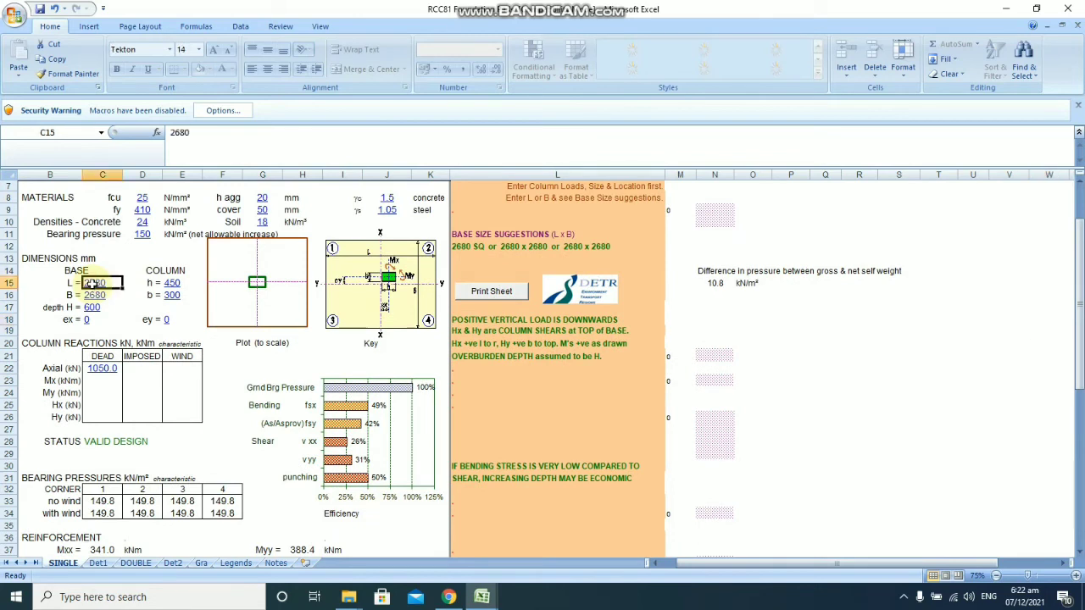
Step: Set base length L to 1000 mm and width B to 7175 mm, revealing a B-exceeds-L failure
type("10")
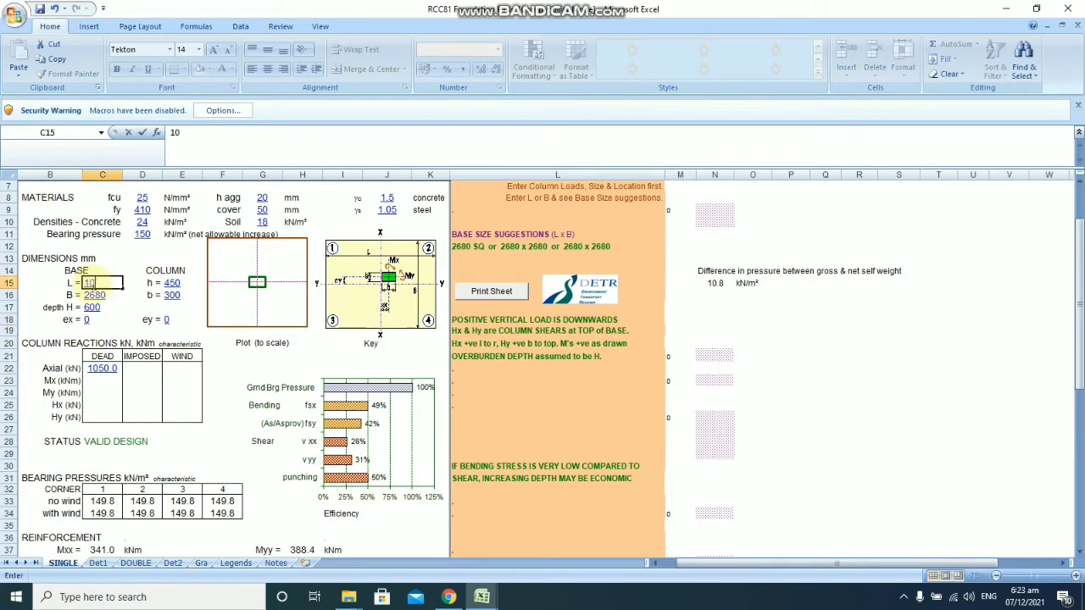
type("1000")
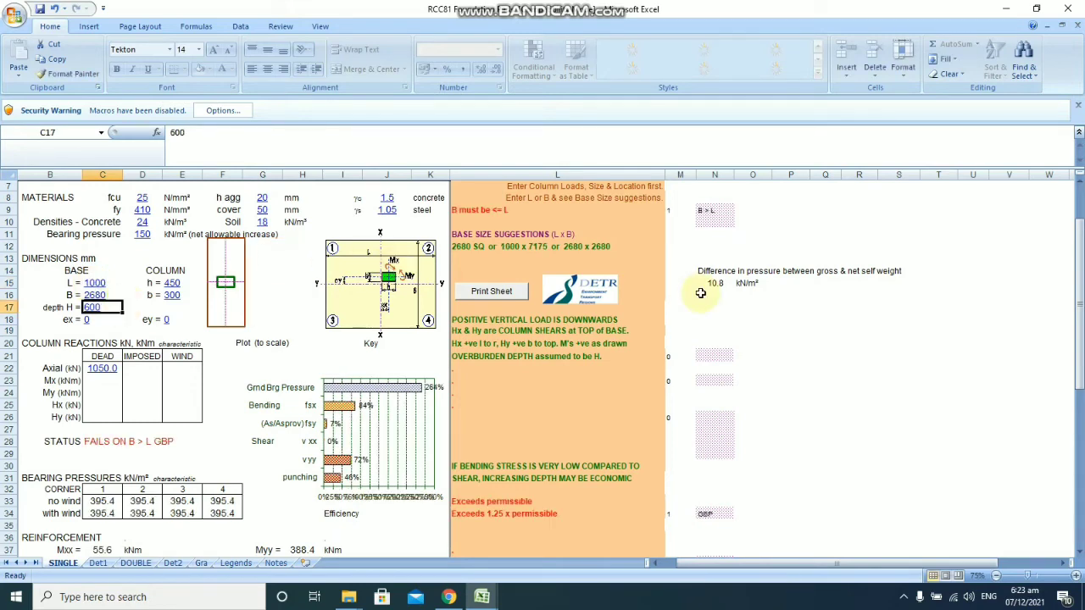
scroll("down", 3)
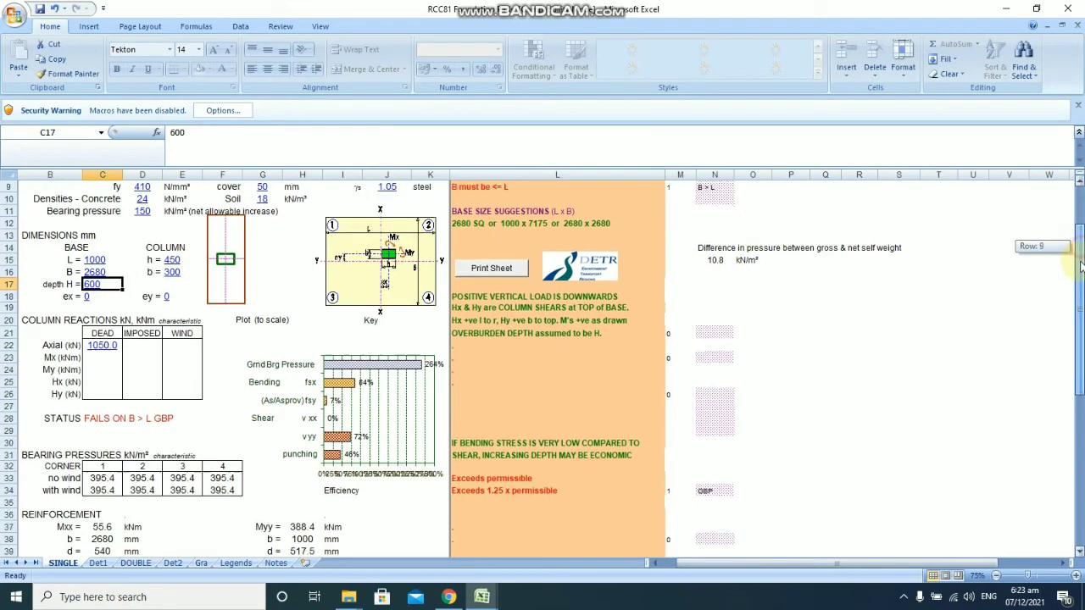
scroll("down", 3)
type("7175")
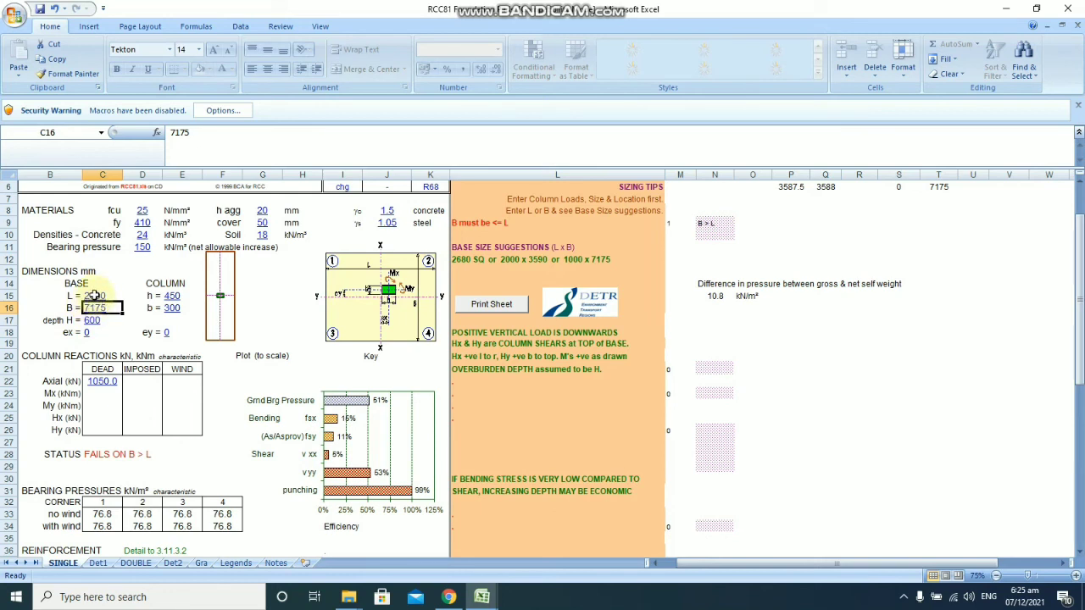
Step: Set the base to 3590 by 2000 mm for a valid design and move to the DOUBLE combined-footing sheet
left_click(102, 295)
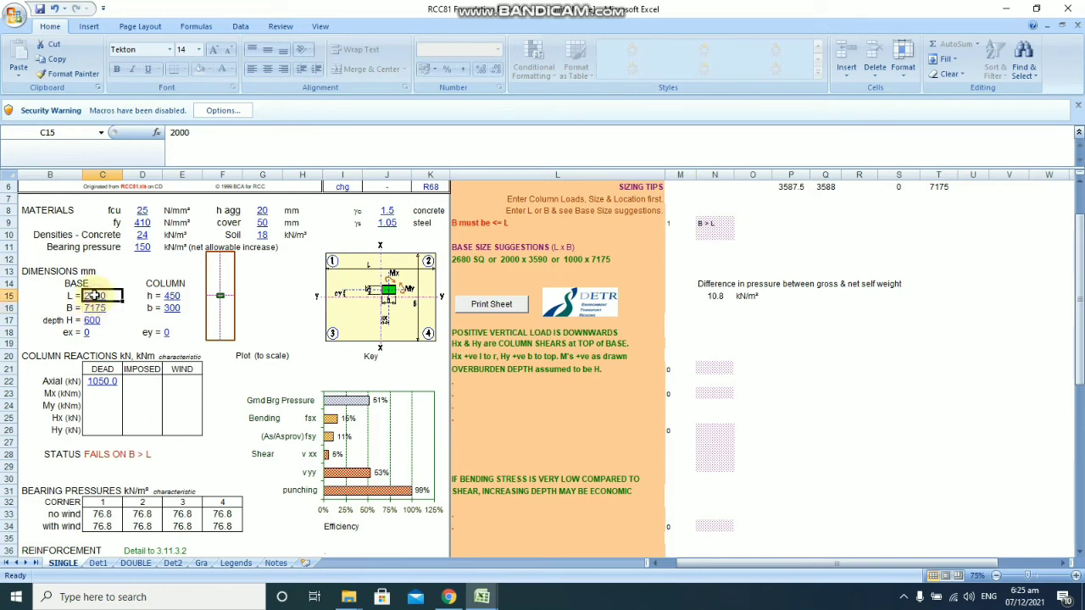
type("3590")
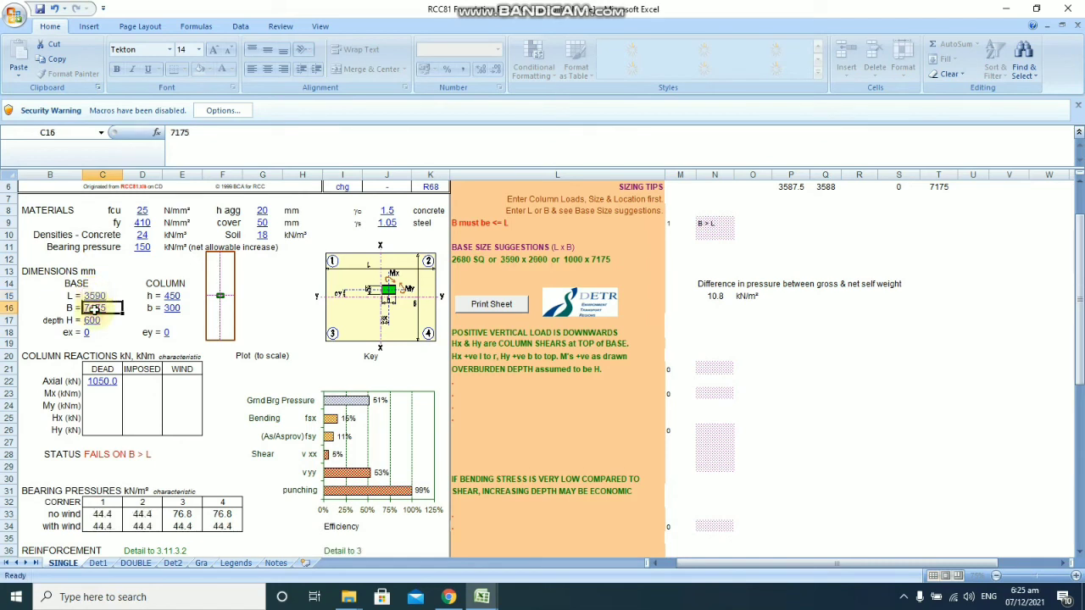
type("2000")
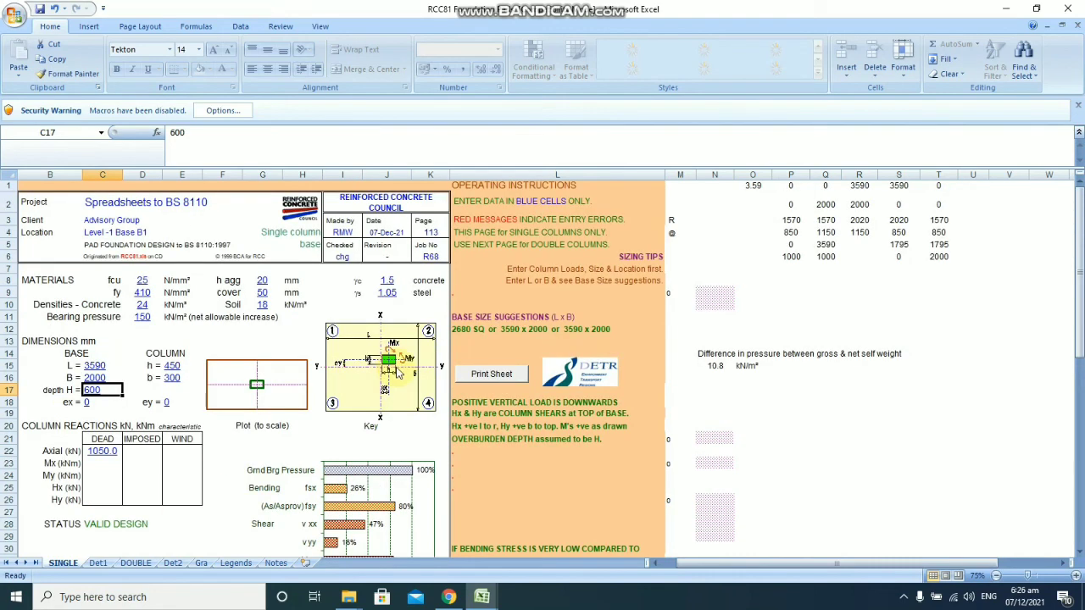
left_click(135, 563)
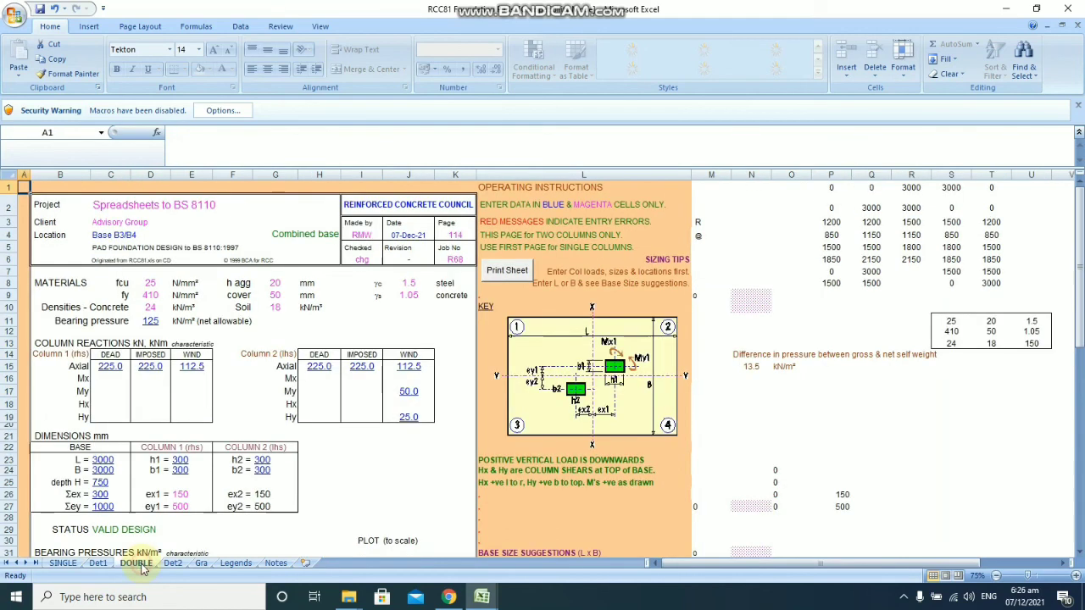